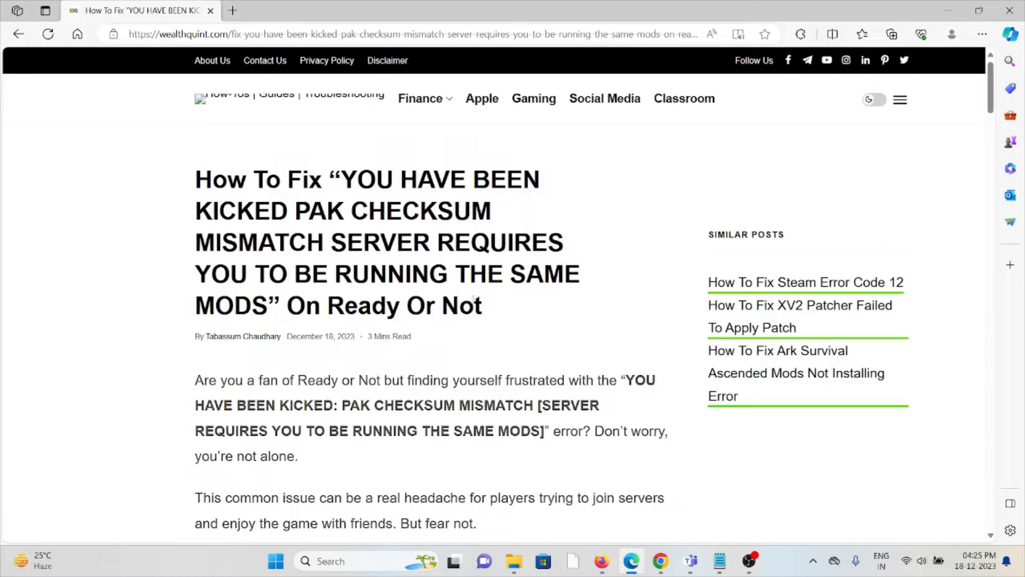
Step: Scroll past the article title to the intro and the 'What Is' CHECKSUM MISMATCH heading
{"action": "scroll", "scroll_direction": "down", "scroll_amount": 3}
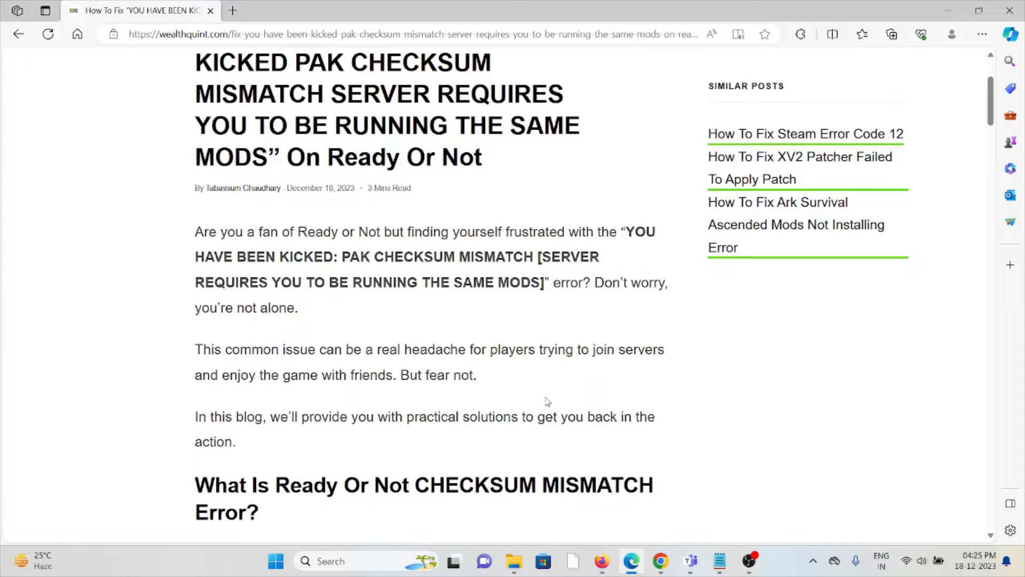
{"action": "mouse_move", "coordinate": [454, 389]}
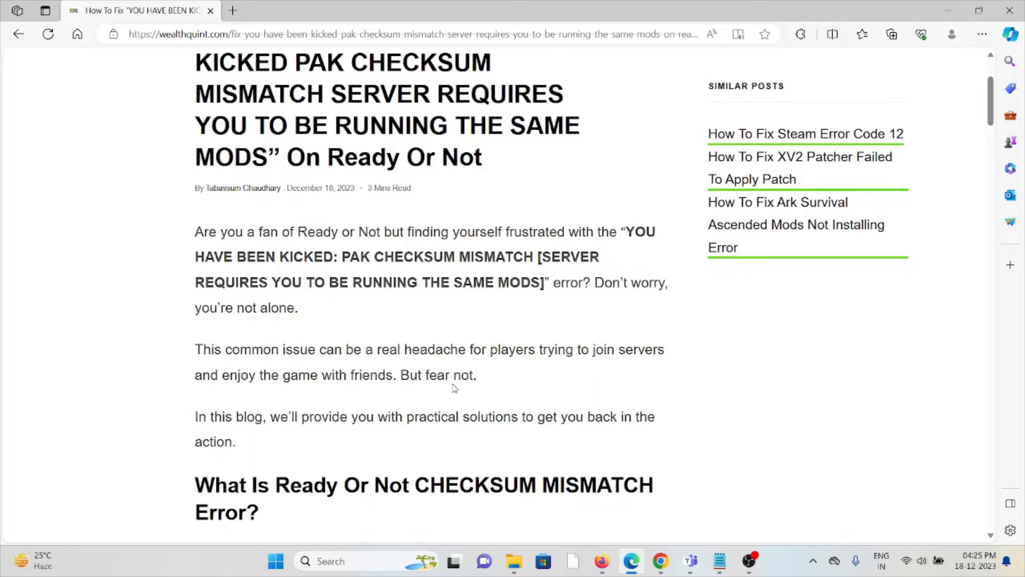
{"action": "mouse_move", "coordinate": [465, 366]}
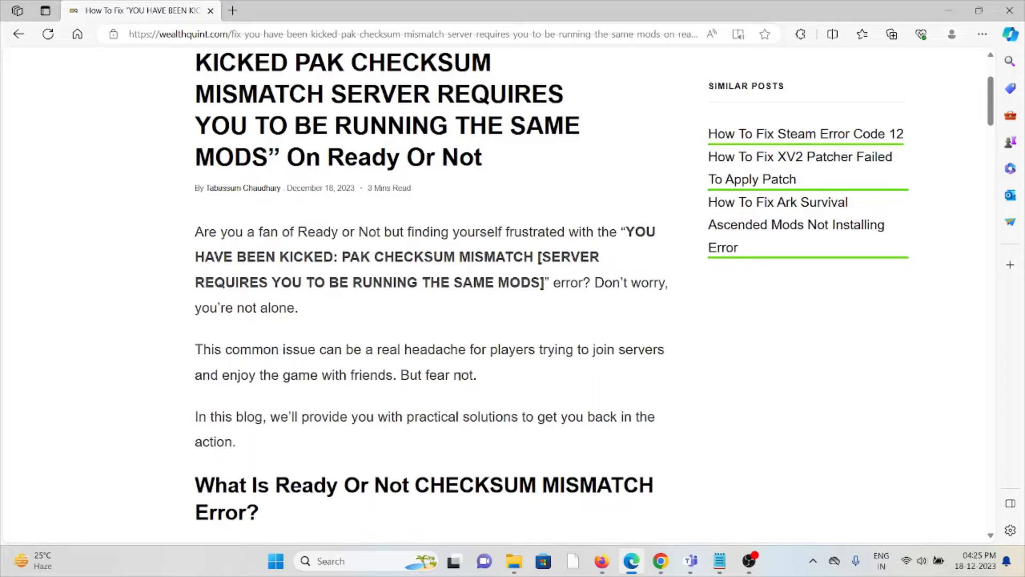
{"action": "mouse_move", "coordinate": [477, 369]}
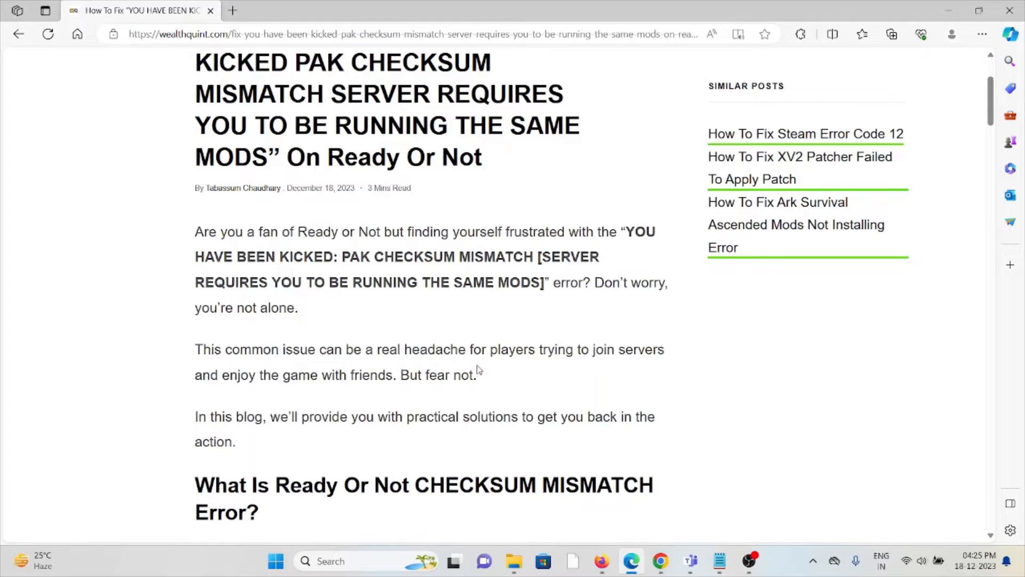
Step: Scroll to the explanation of mismatched .pak files between client and server
{"action": "scroll", "scroll_direction": "down", "scroll_amount": 3}
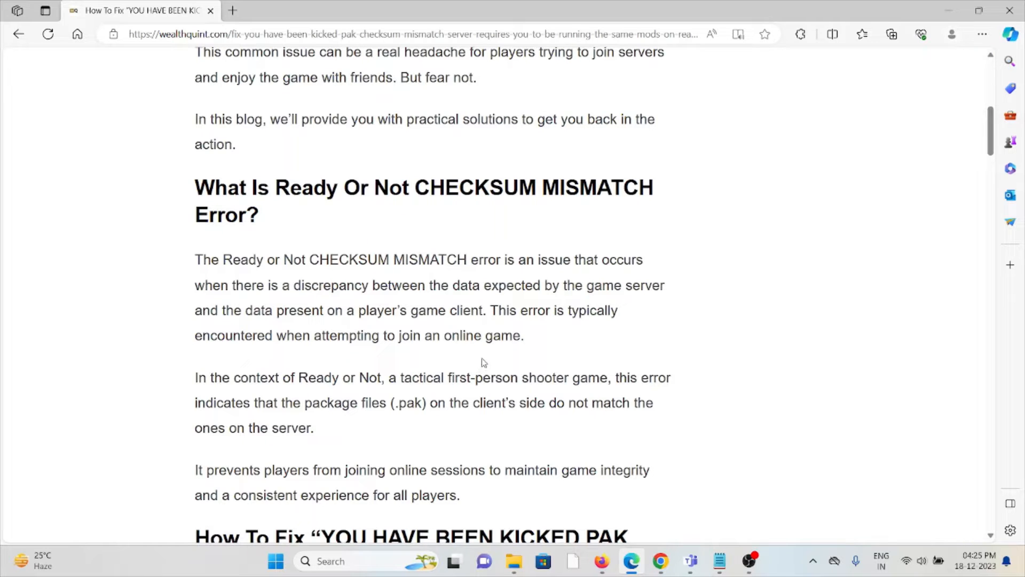
{"action": "mouse_move", "coordinate": [483, 360]}
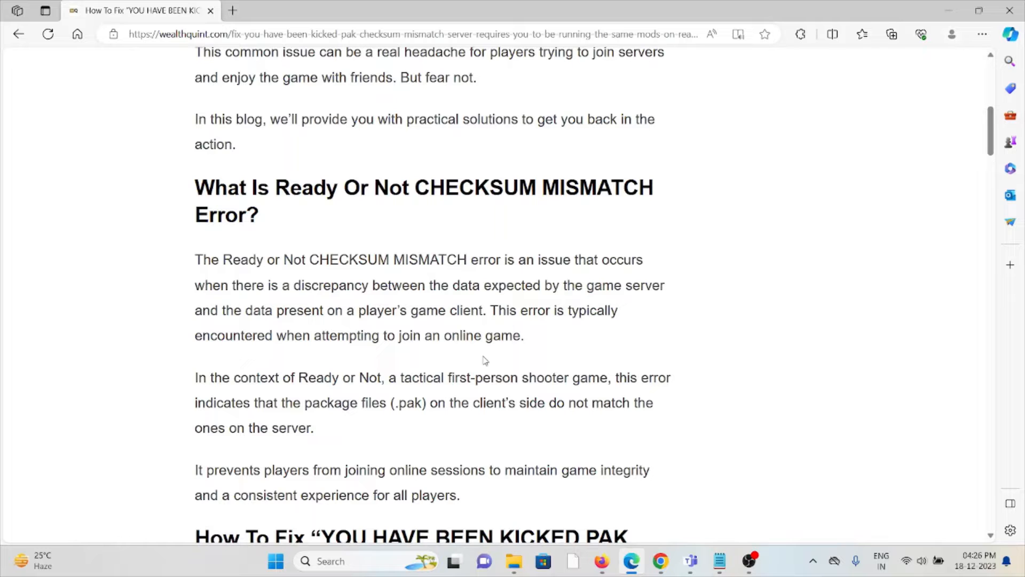
{"action": "mouse_move", "coordinate": [179, 168]}
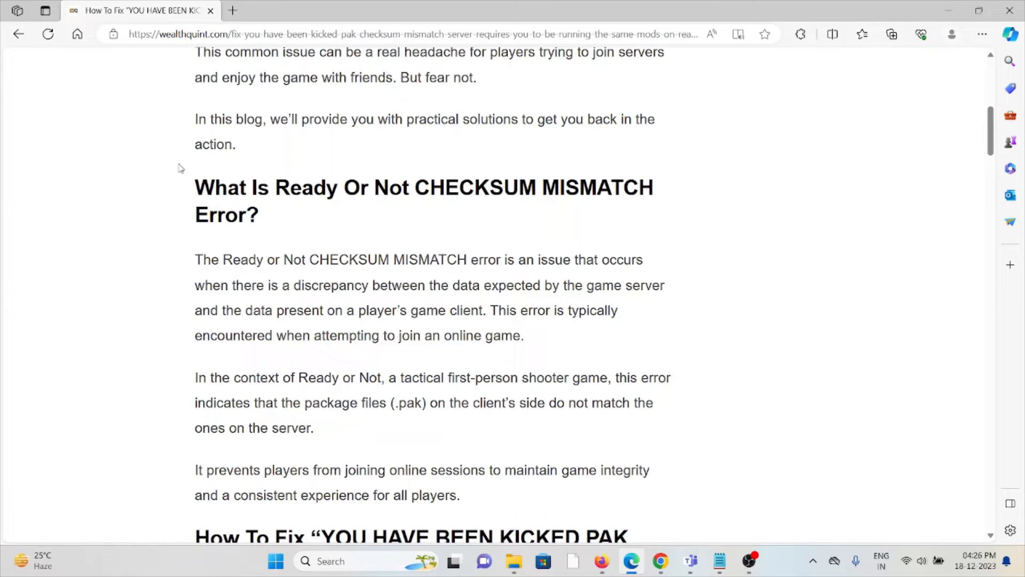
{"action": "mouse_move", "coordinate": [492, 311]}
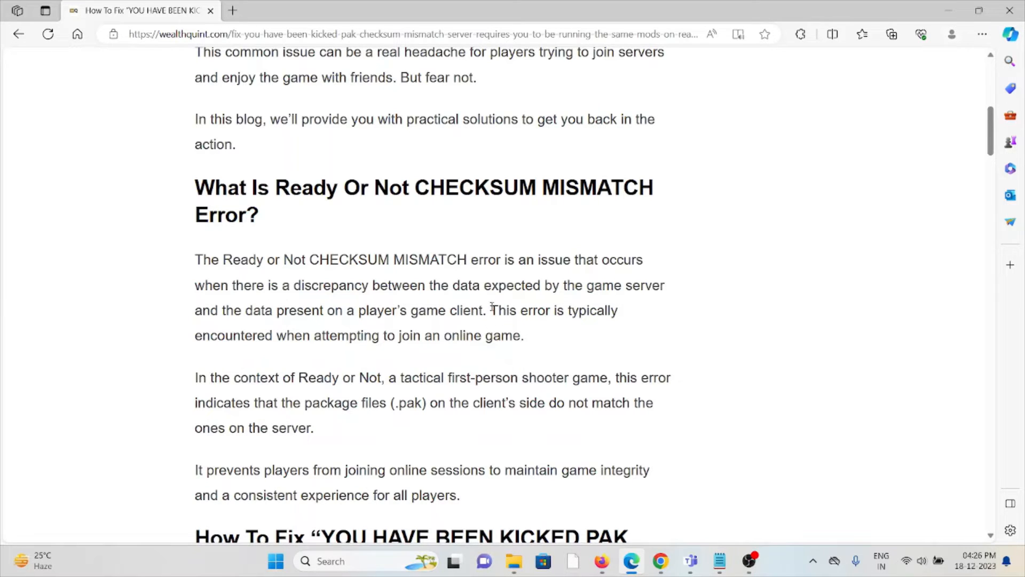
Step: Scroll past the disable server-side checksum fix to the Remove Unsubscribed Mods steps and Verify Game Files heading
{"action": "scroll", "scroll_direction": "down", "scroll_amount": 3}
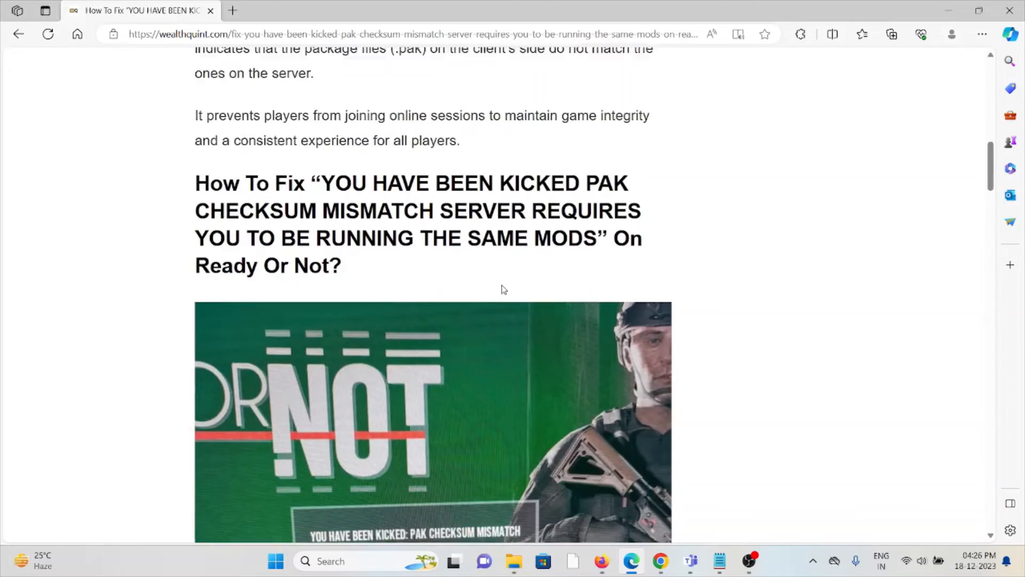
{"action": "scroll", "scroll_direction": "down", "scroll_amount": 3}
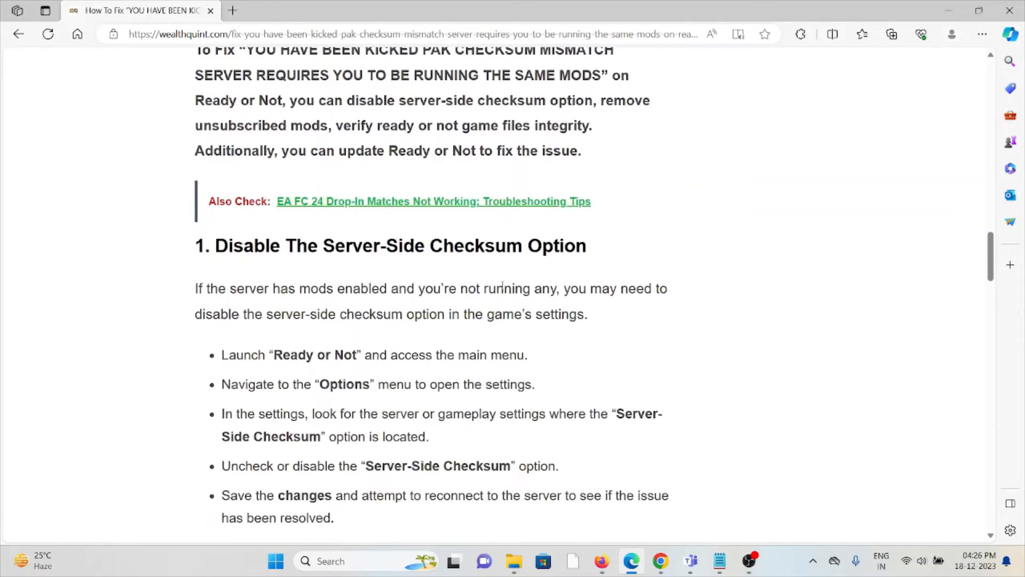
{"action": "scroll", "scroll_direction": "down", "scroll_amount": 3}
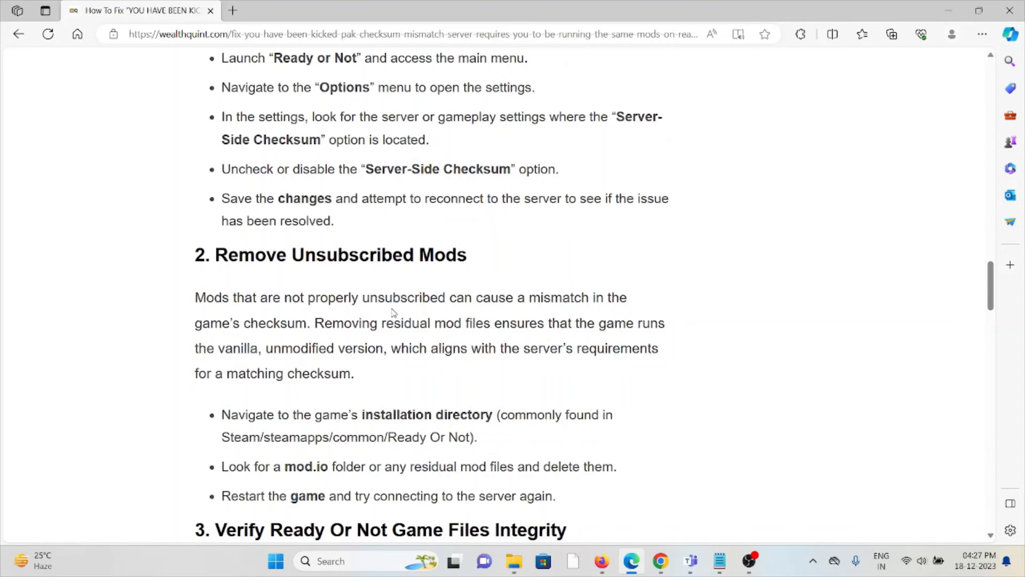
{"action": "mouse_move", "coordinate": [394, 298]}
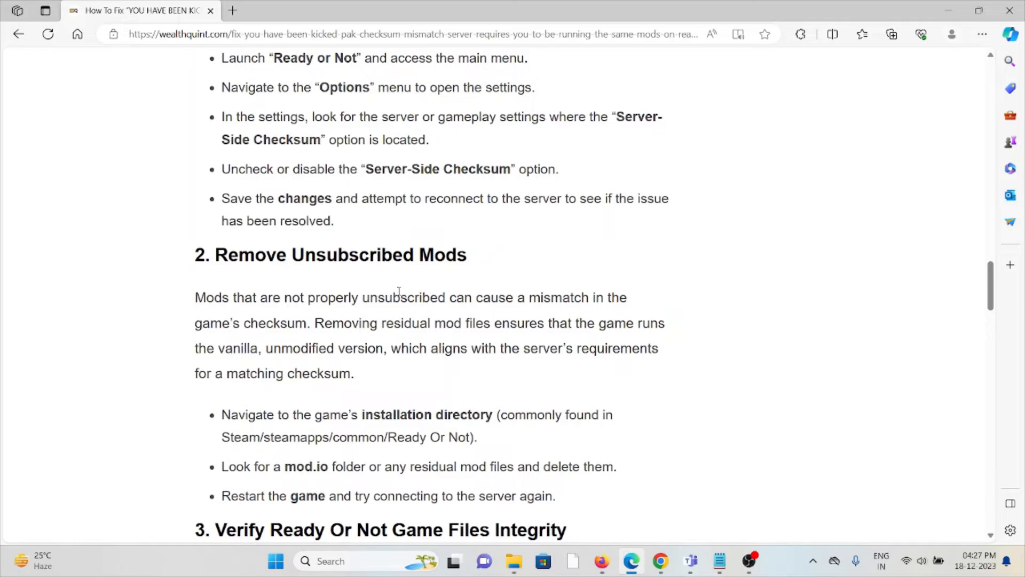
{"action": "mouse_move", "coordinate": [426, 345]}
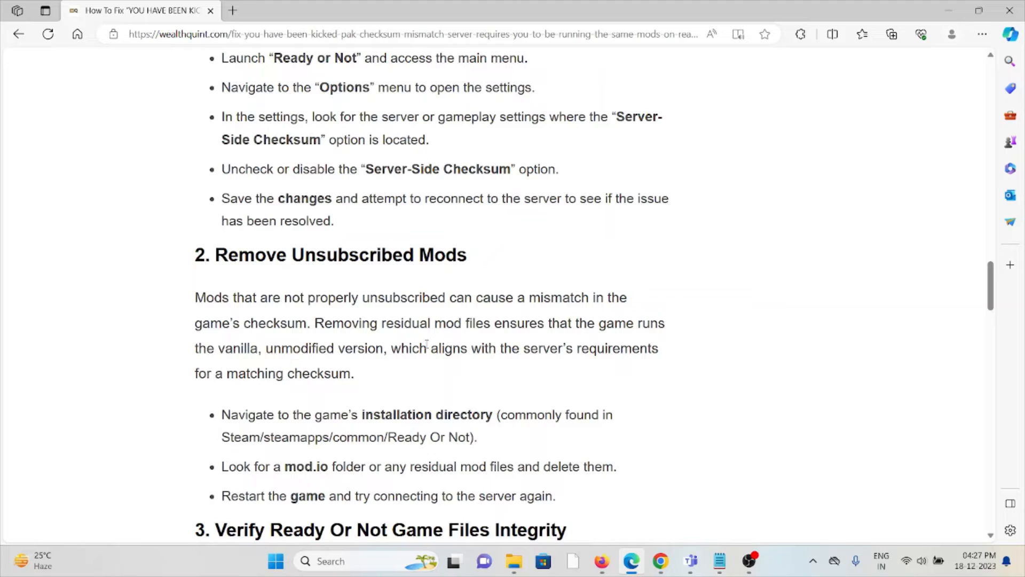
{"action": "mouse_move", "coordinate": [606, 349]}
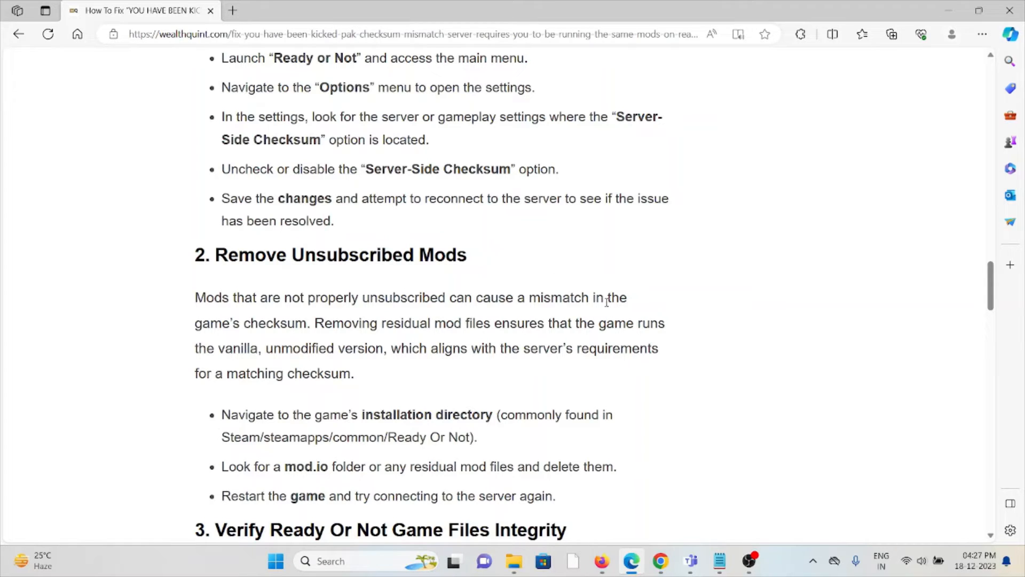
{"action": "scroll", "scroll_direction": "down", "scroll_amount": 3}
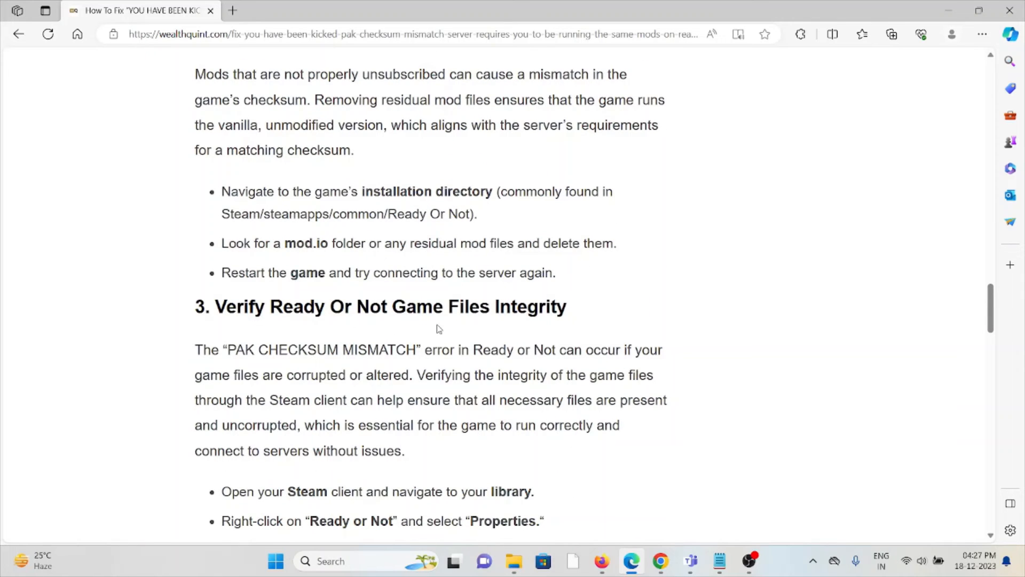
{"action": "mouse_move", "coordinate": [451, 289]}
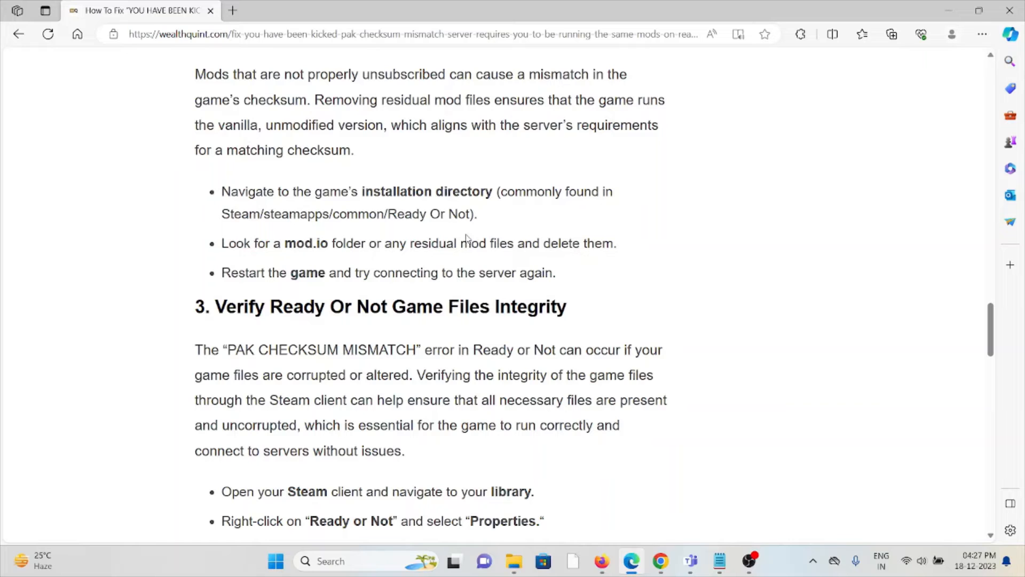
Step: Scroll through the Verify Game Files Integrity steps to the '4. Update Ready Or Not' heading
{"action": "scroll", "scroll_direction": "down", "scroll_amount": 3}
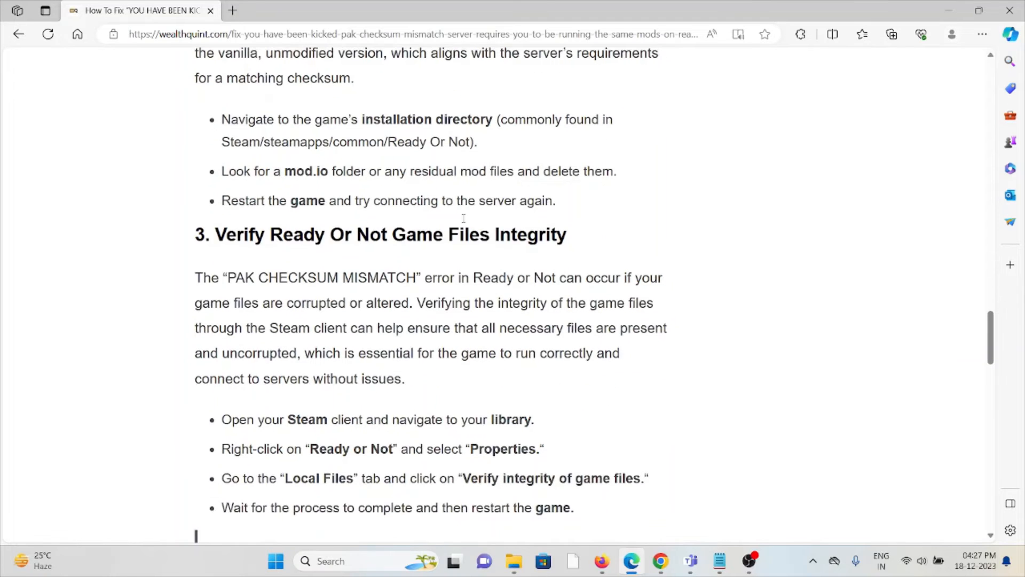
{"action": "scroll", "scroll_direction": "down", "scroll_amount": 3}
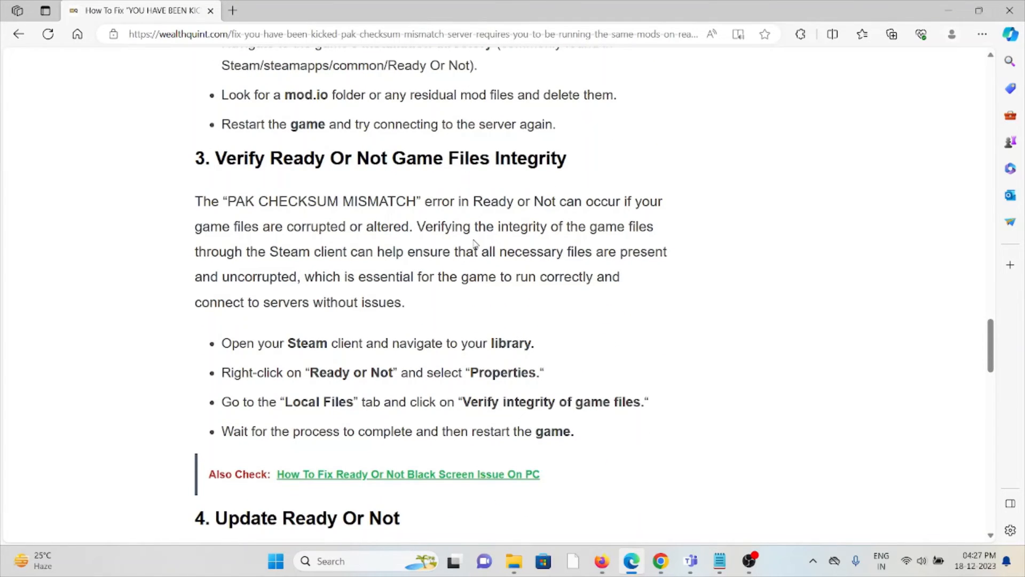
{"action": "mouse_move", "coordinate": [503, 139]}
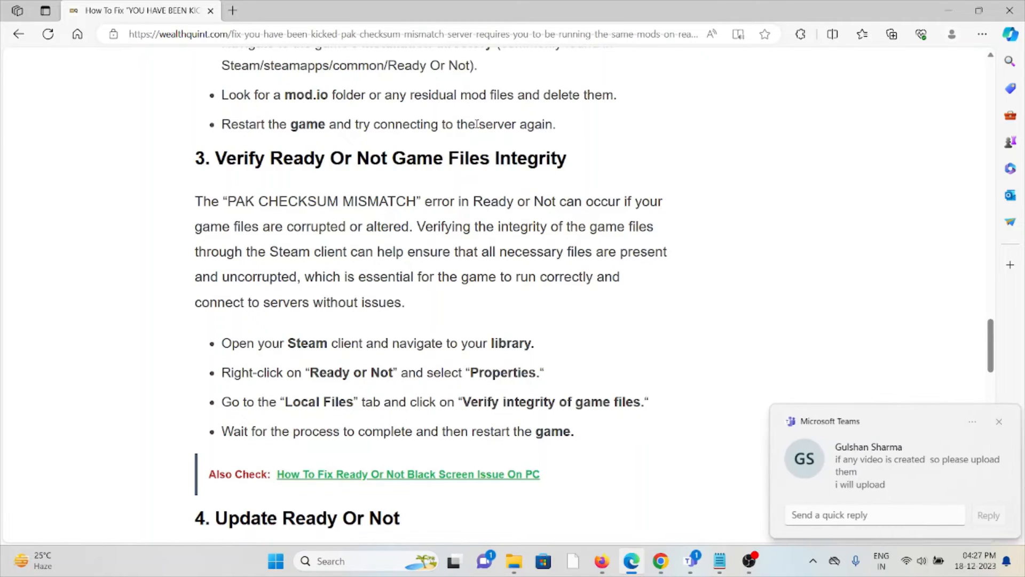
{"action": "mouse_move", "coordinate": [492, 118]}
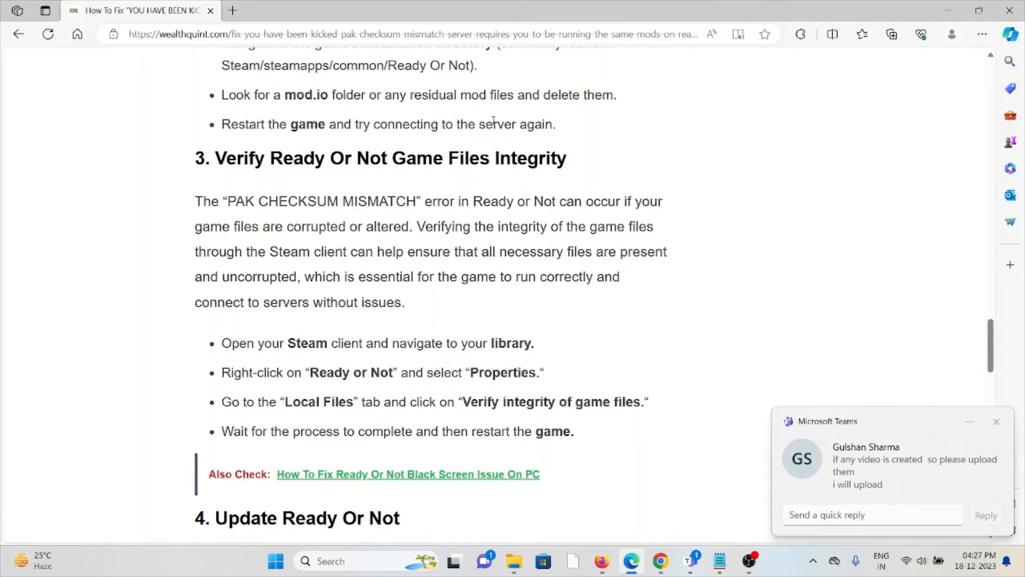
{"action": "mouse_move", "coordinate": [654, 267]}
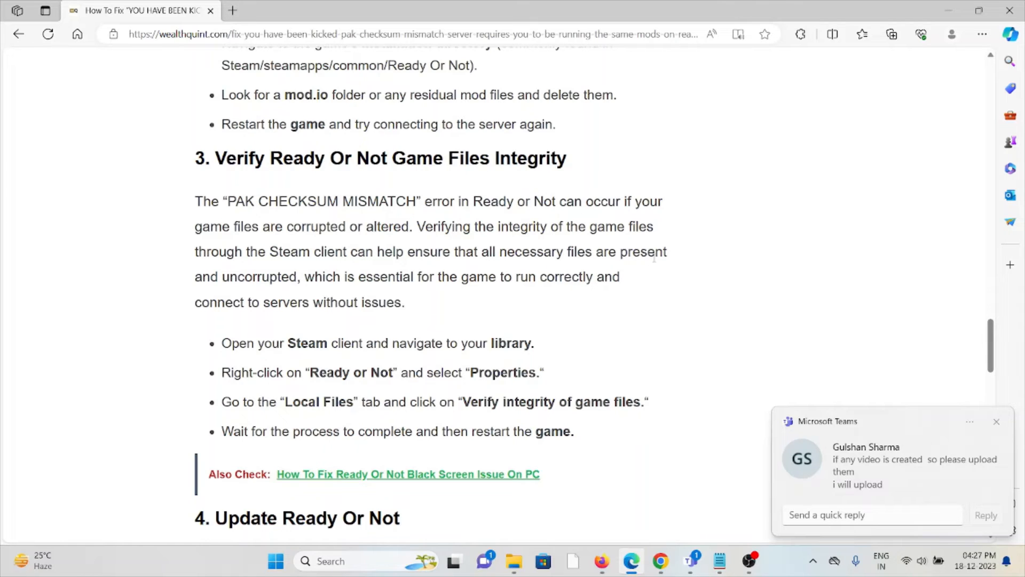
{"action": "left_click", "coordinate": [996, 422]}
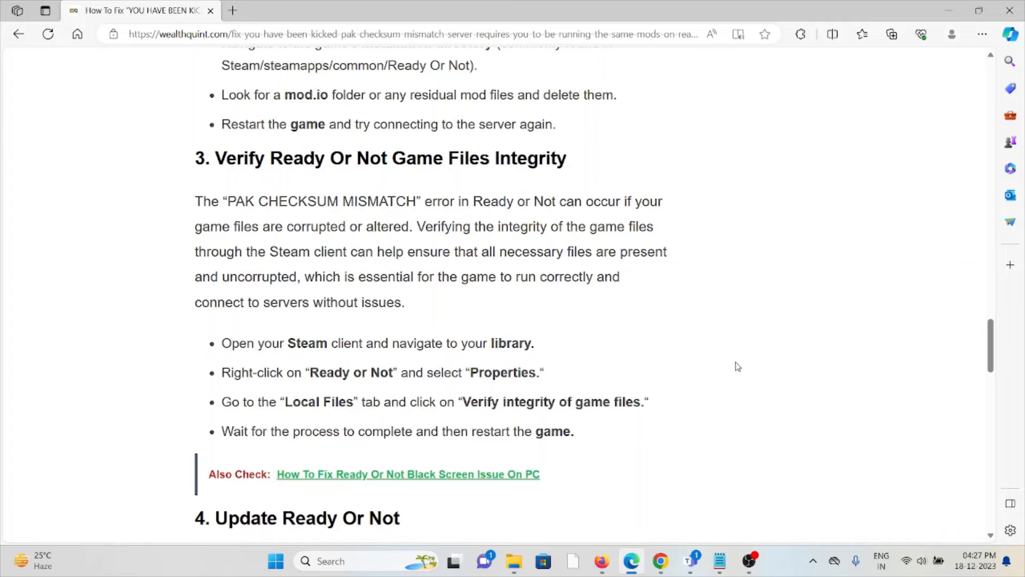
{"action": "mouse_move", "coordinate": [772, 264]}
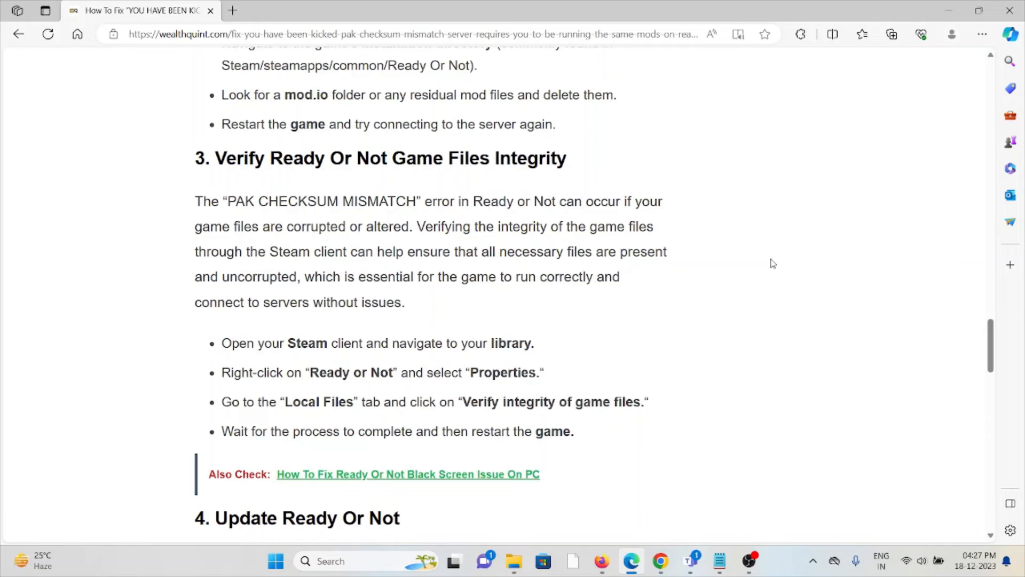
{"action": "scroll", "scroll_direction": "down", "scroll_amount": 3}
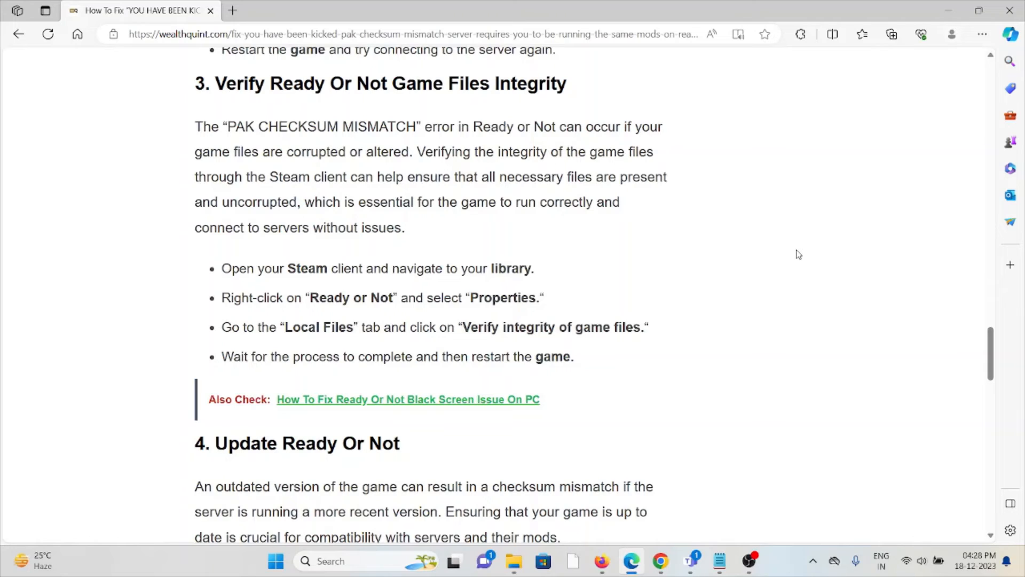
{"action": "mouse_move", "coordinate": [776, 270]}
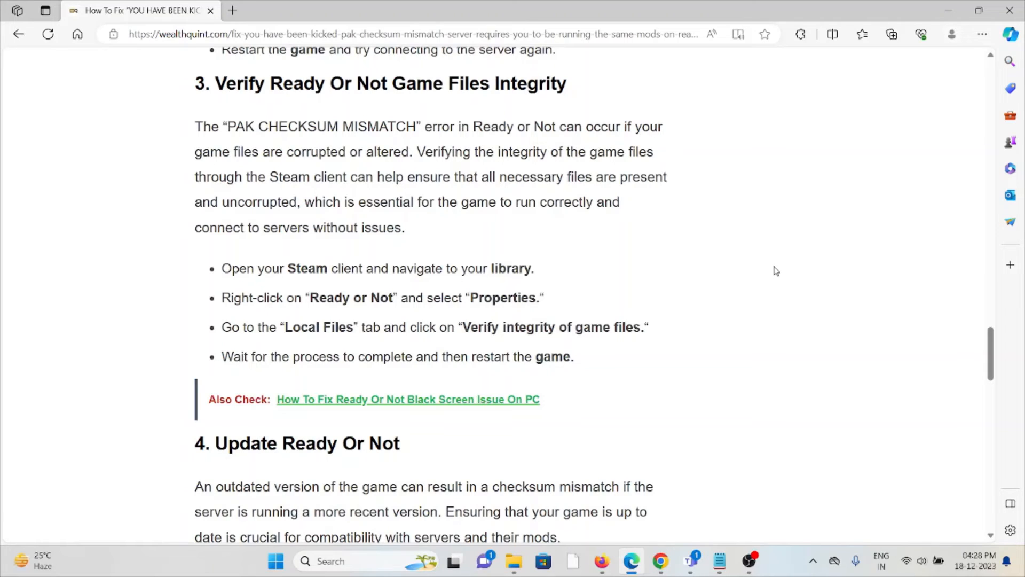
{"action": "mouse_move", "coordinate": [781, 319]}
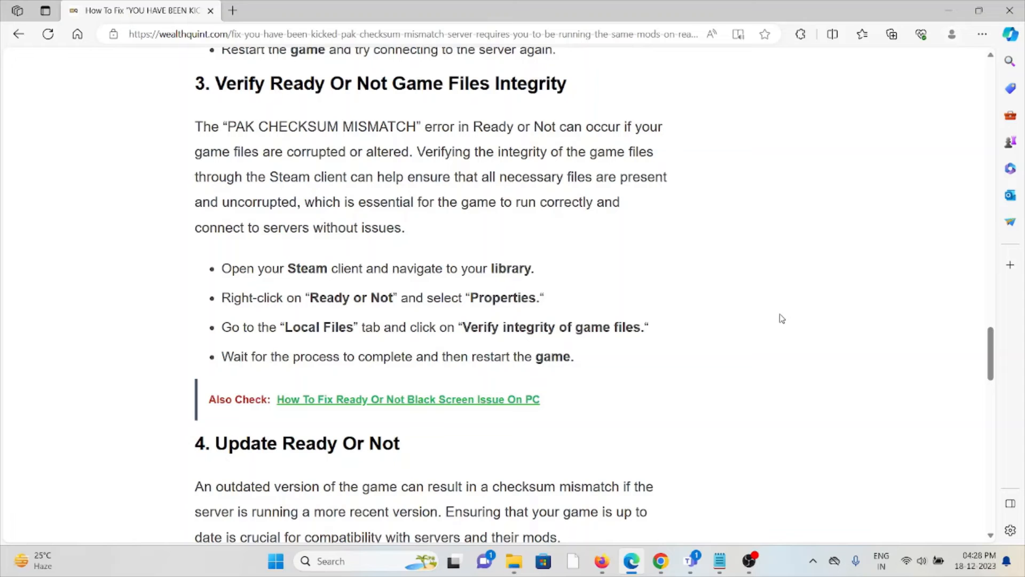
Step: Scroll through the Update Ready Or Not bullet list to the '5. Contact Ready Or Not Support' heading
{"action": "scroll", "scroll_direction": "down", "scroll_amount": 3}
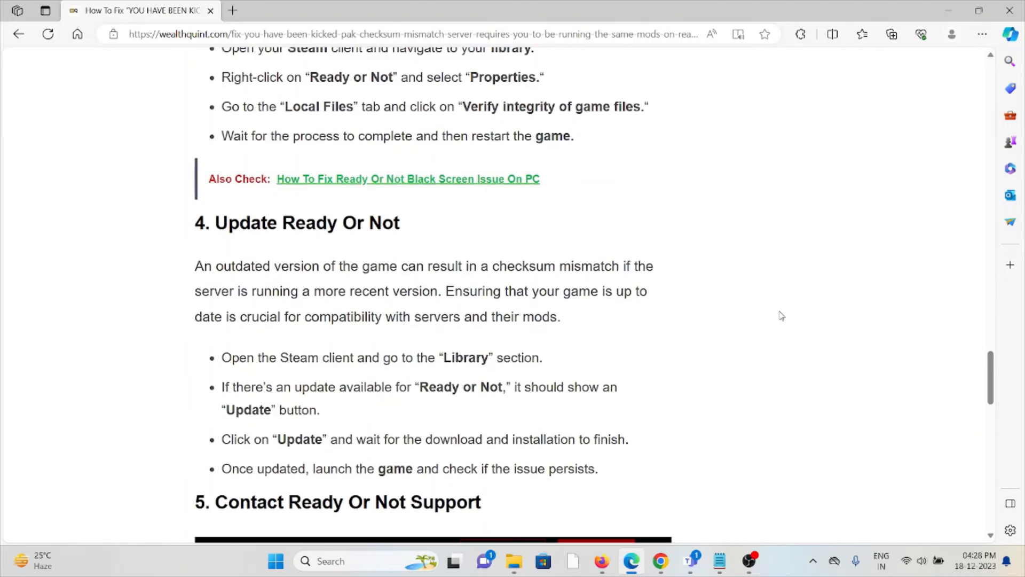
{"action": "scroll", "scroll_direction": "down", "scroll_amount": 3}
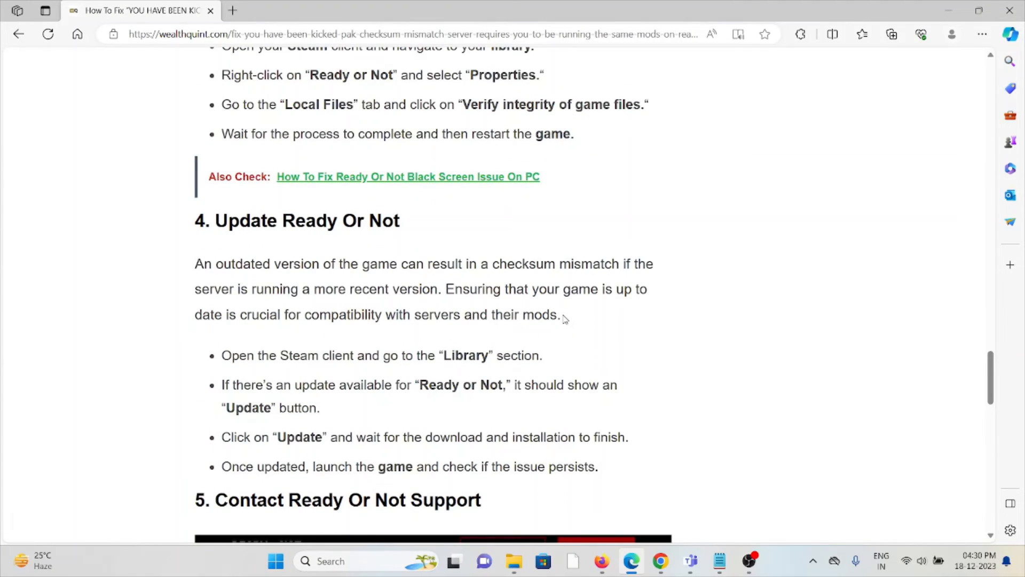
{"action": "scroll", "scroll_direction": "down", "scroll_amount": 3}
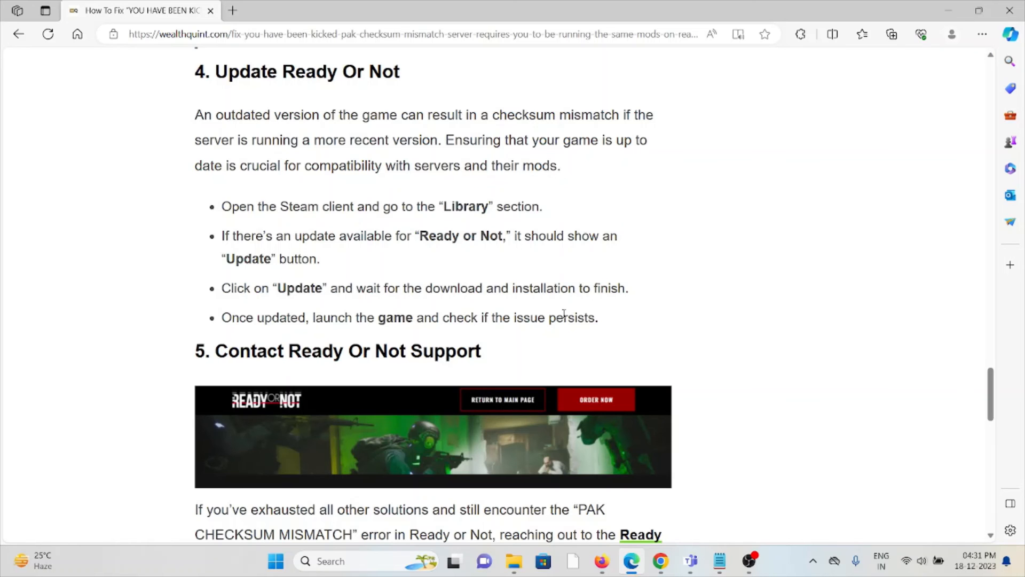
Step: Scroll to show the support section's banner, paragraph and the Similar Posts links
{"action": "scroll", "scroll_direction": "down", "scroll_amount": 3}
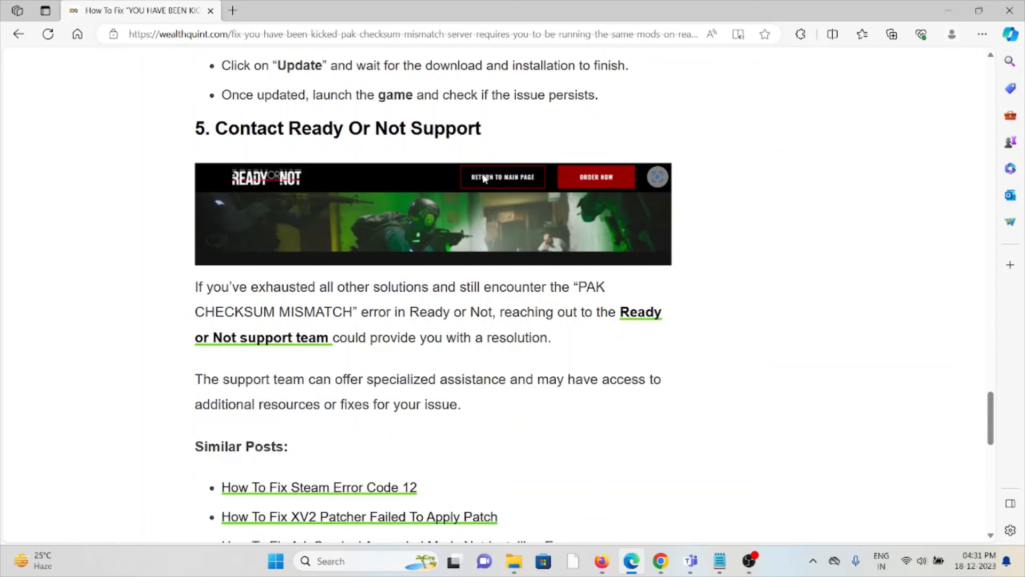
{"action": "mouse_move", "coordinate": [521, 299]}
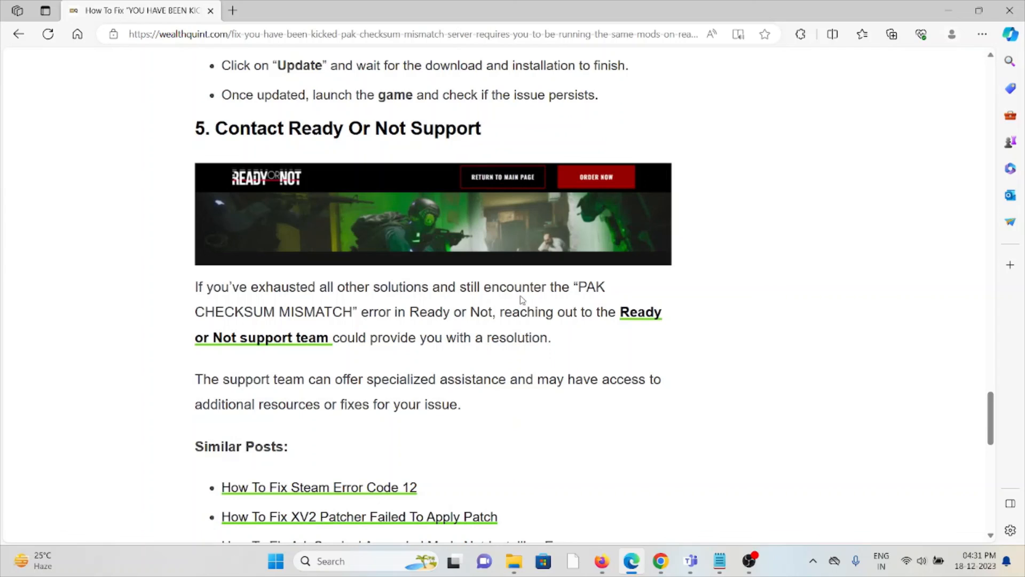
{"action": "mouse_move", "coordinate": [482, 311]}
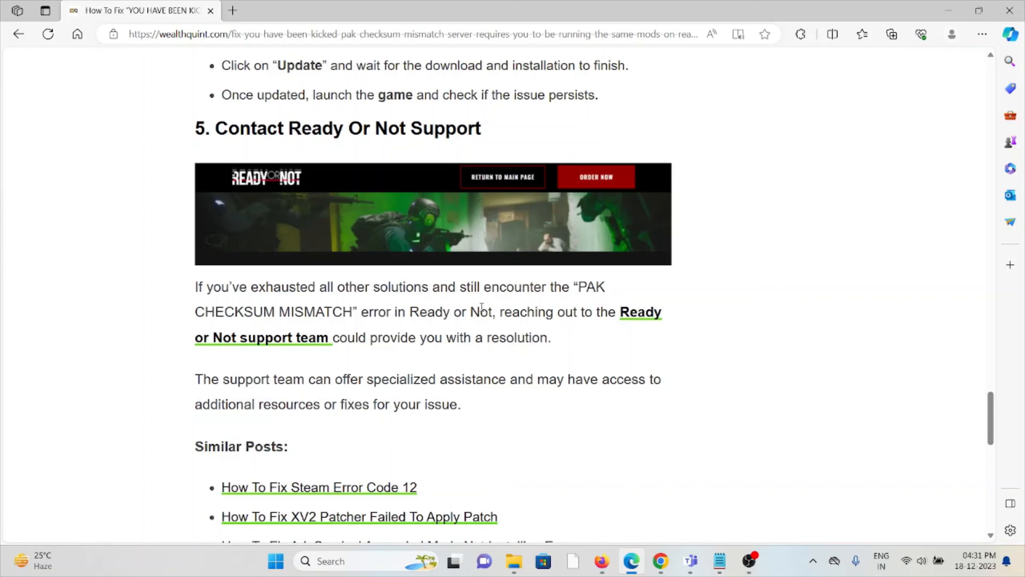
{"action": "mouse_move", "coordinate": [424, 366]}
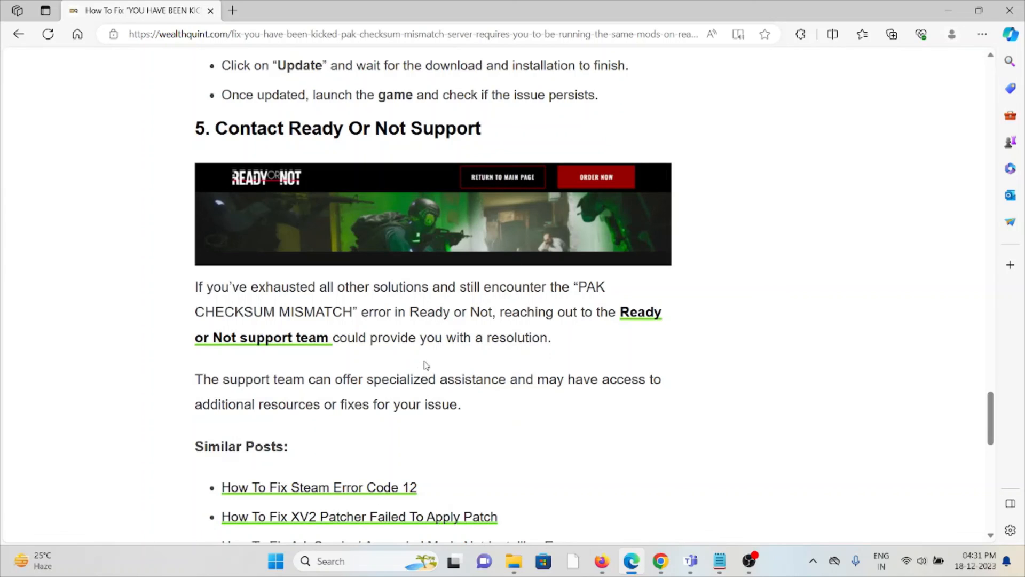
{"action": "mouse_move", "coordinate": [425, 358]}
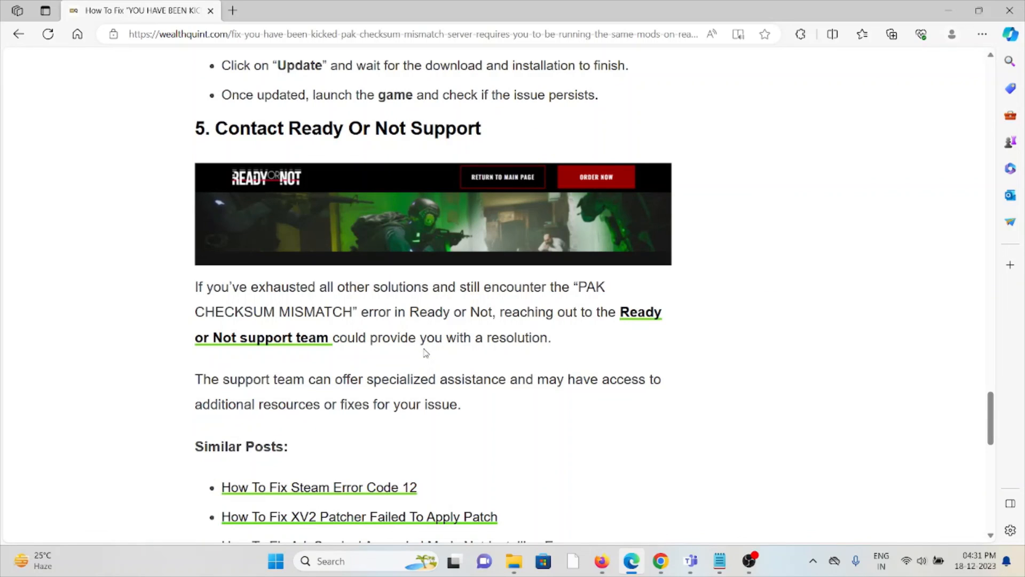
{"action": "mouse_move", "coordinate": [1004, 473]}
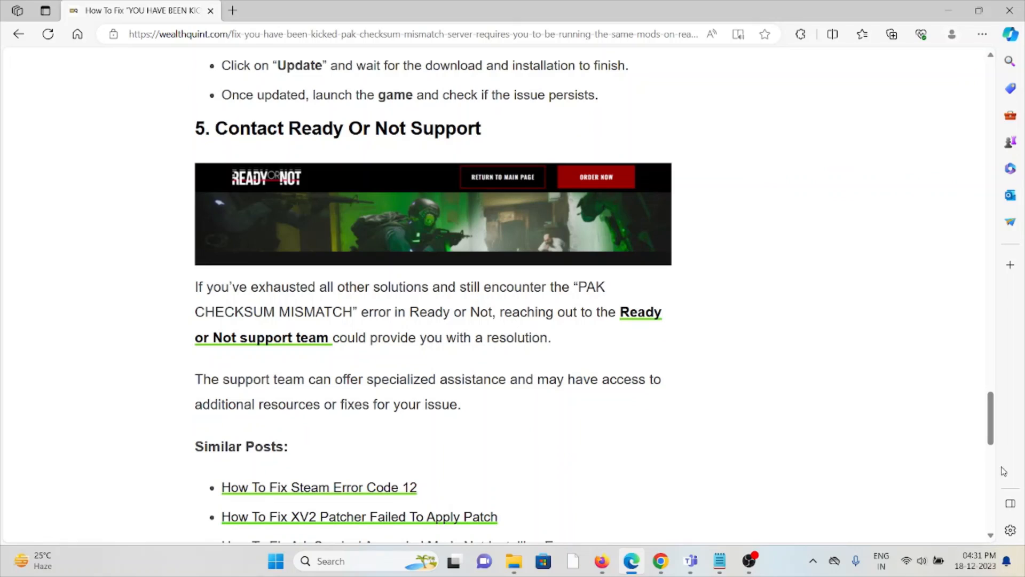